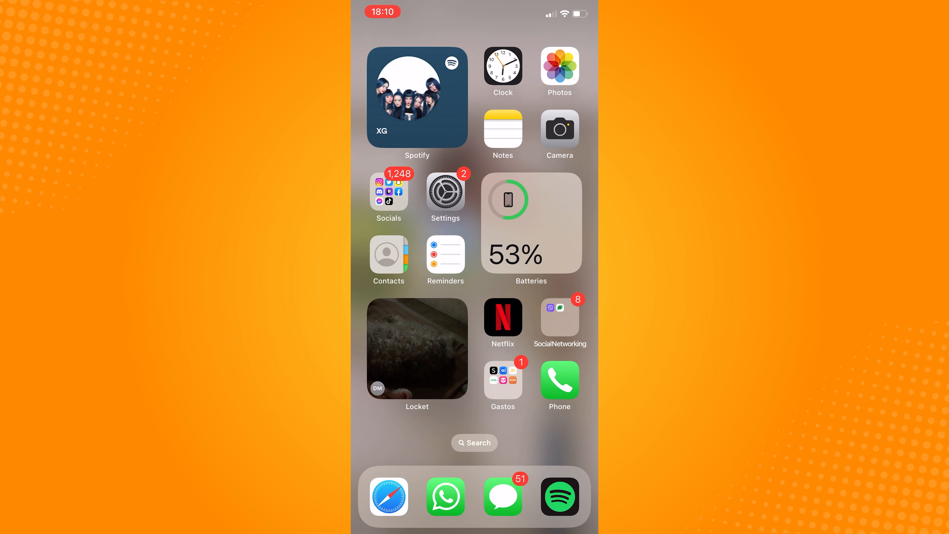
# Launch WhatsApp and mark the group chat in the Chats list for archiving
pyautogui.click(445, 497)
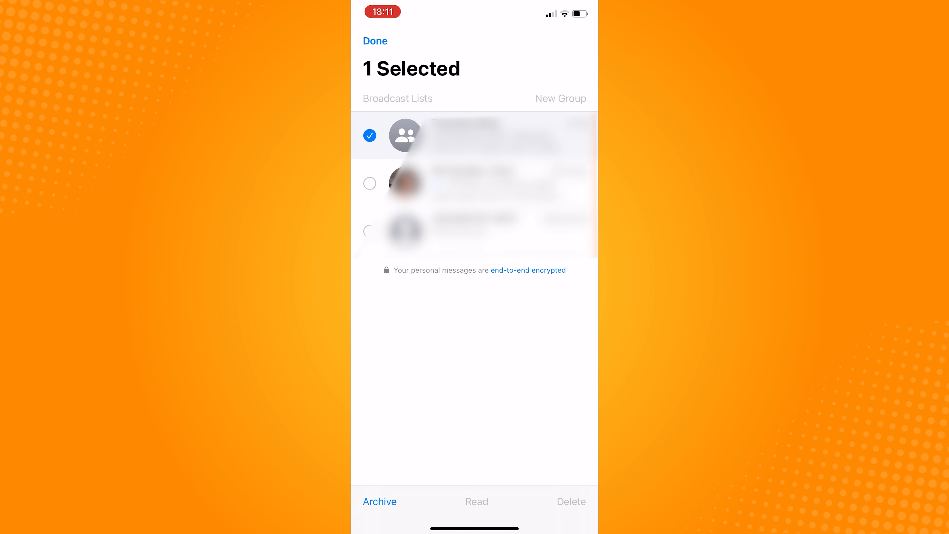
pyautogui.click(380, 501)
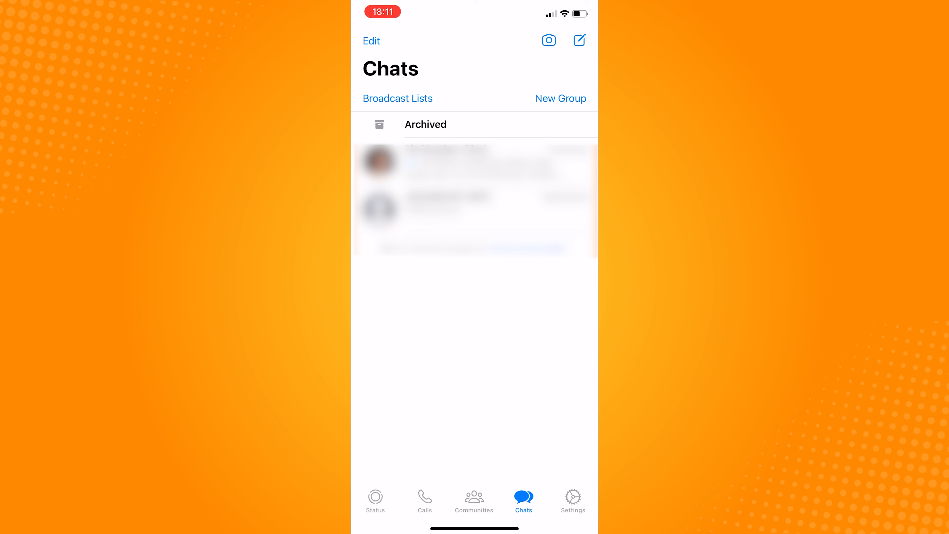
# View the Archived folder listing the group chat as its only conversation
pyautogui.click(425, 124)
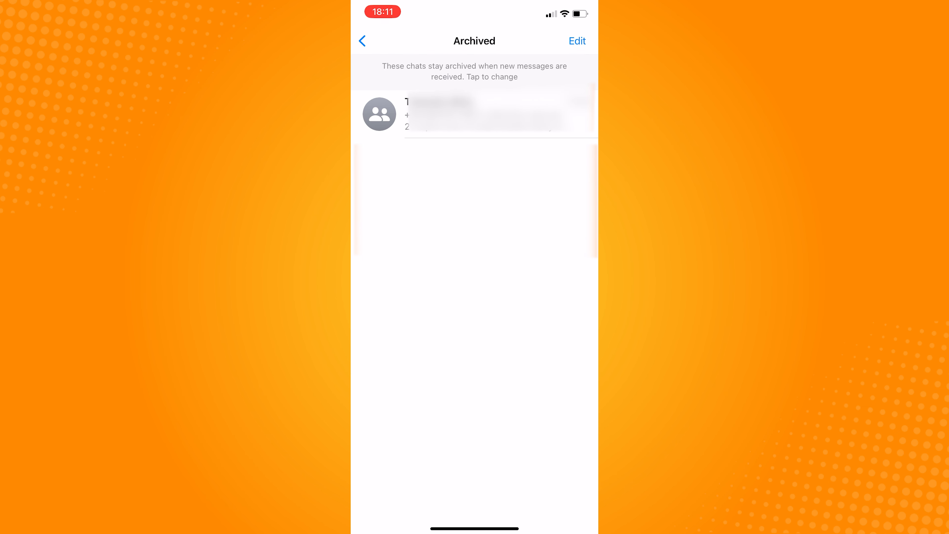